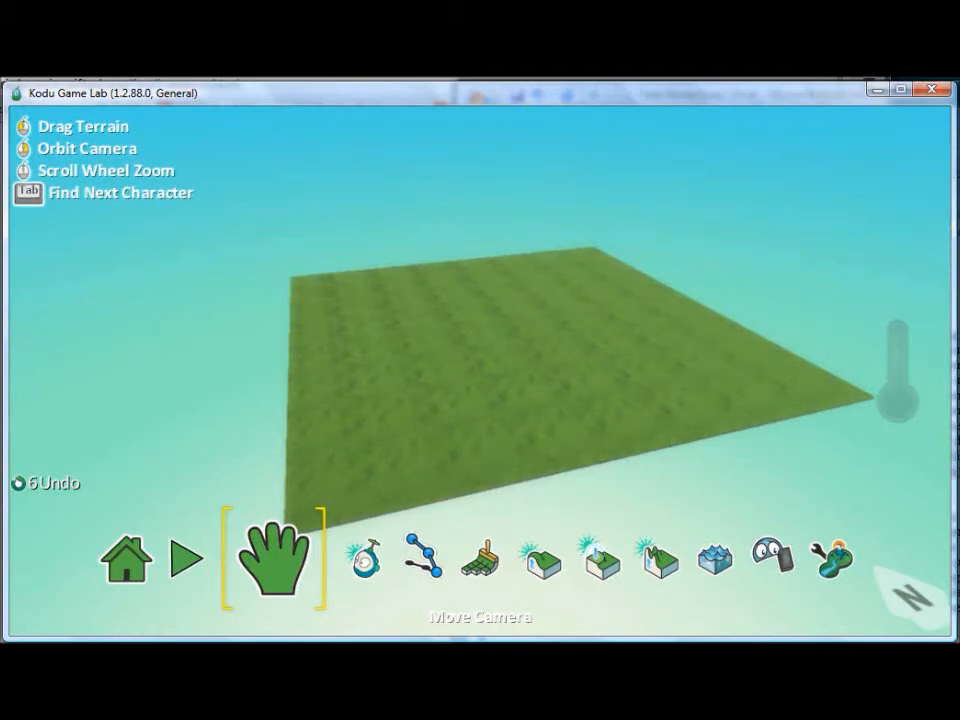
Activate the Object Tool for adding and editing characters and objects
{"action": "left_click", "coordinate": [364, 560]}
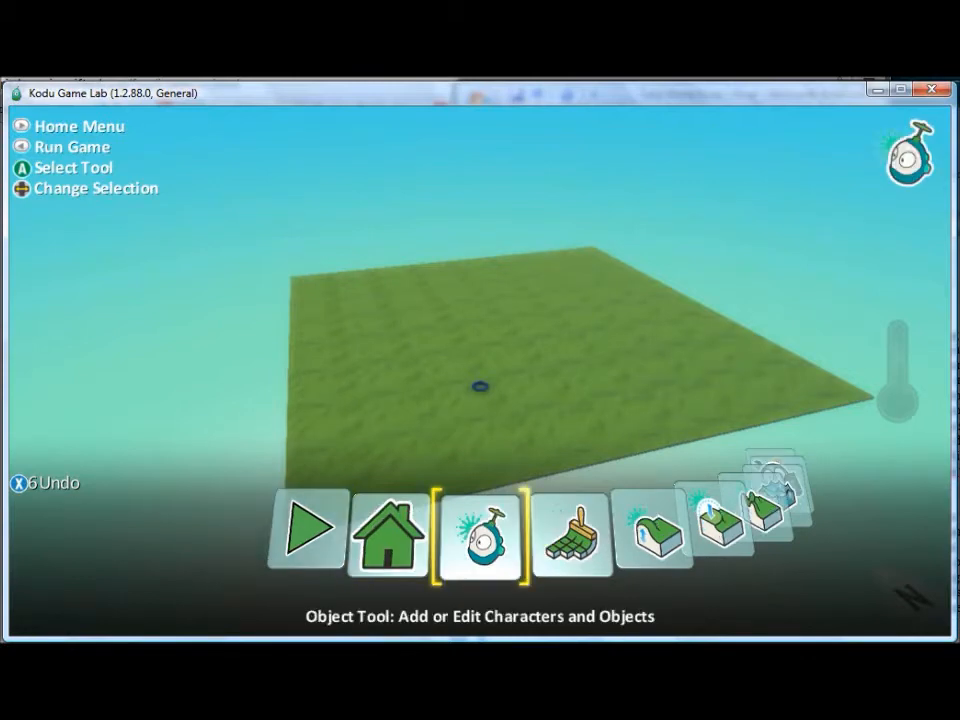
{"action": "left_click", "coordinate": [482, 530]}
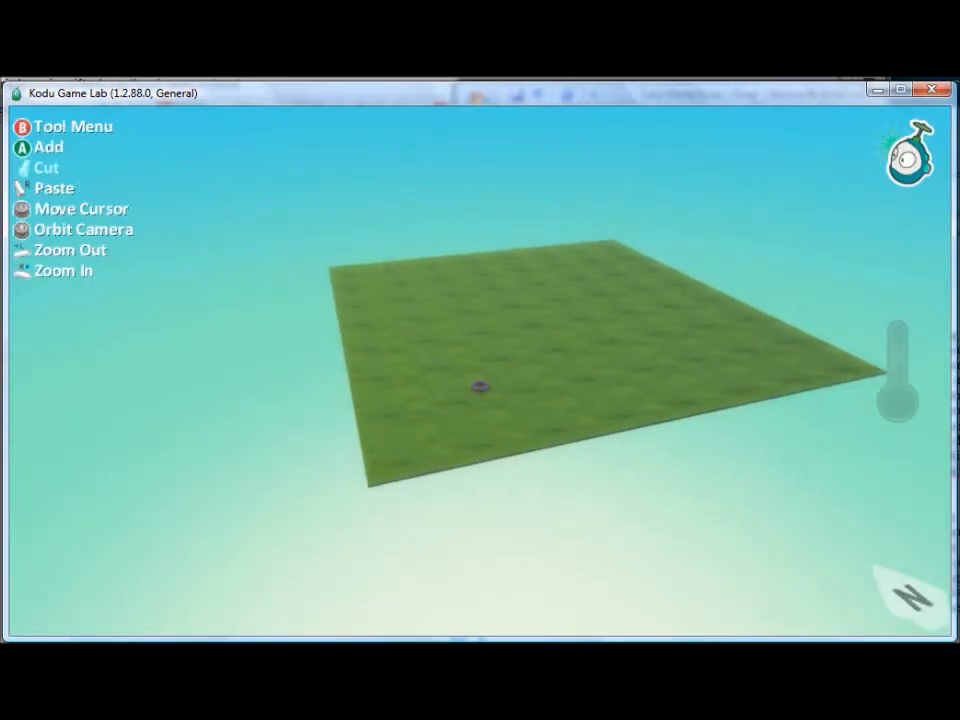
Place a jet from the character pie menu onto the grass, browse its programming tiles, and return to the world
{"action": "left_click", "coordinate": [478, 390]}
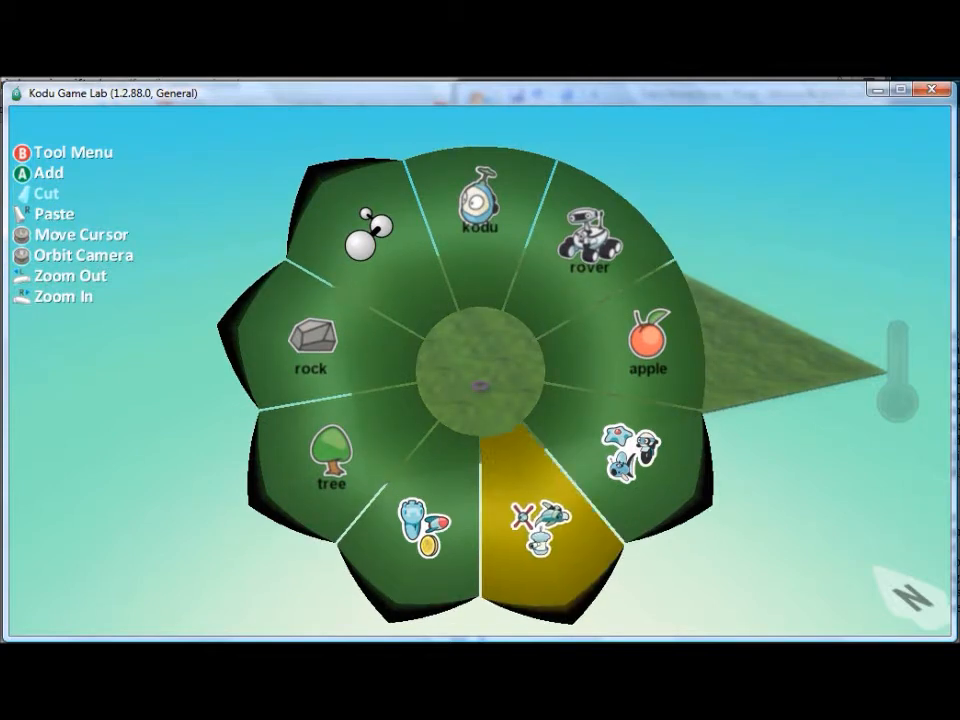
{"action": "left_click", "coordinate": [548, 520]}
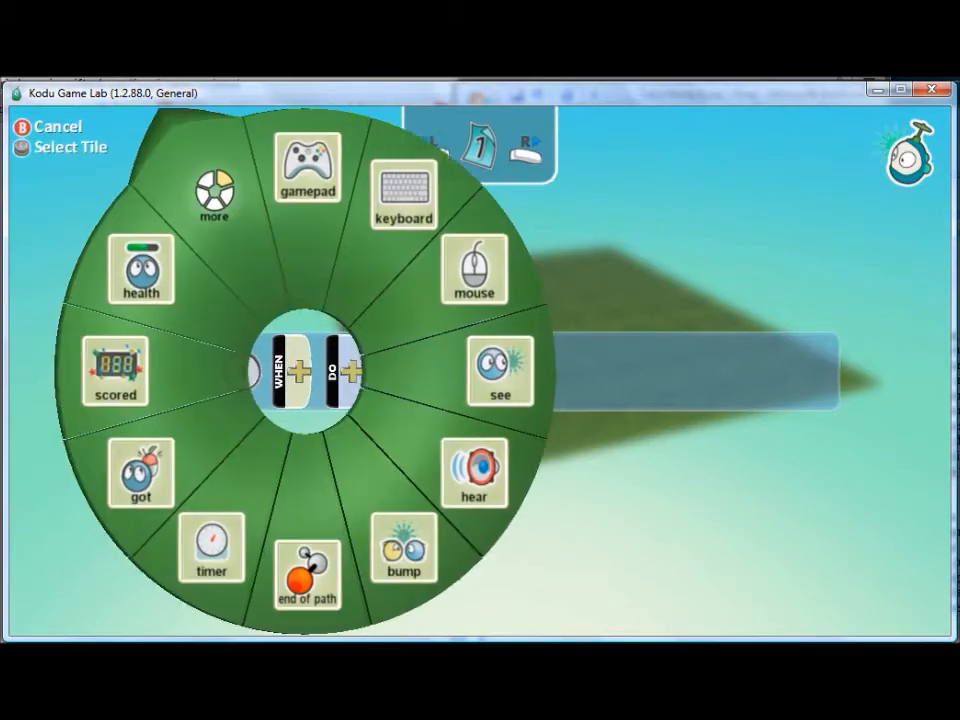
{"action": "left_click", "coordinate": [212, 180]}
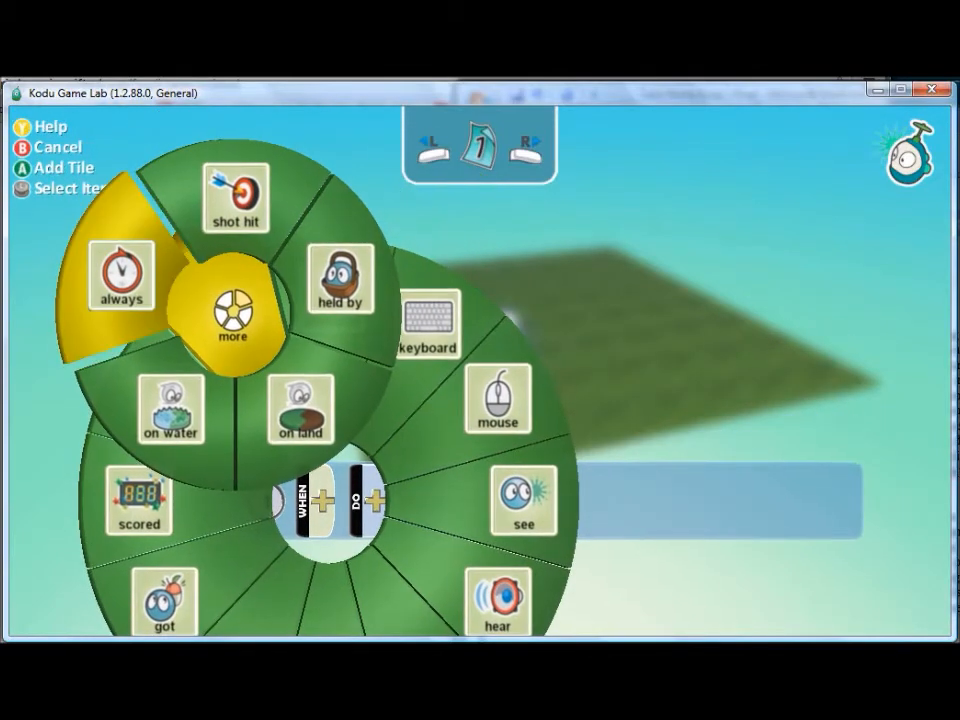
{"action": "left_click", "coordinate": [370, 500]}
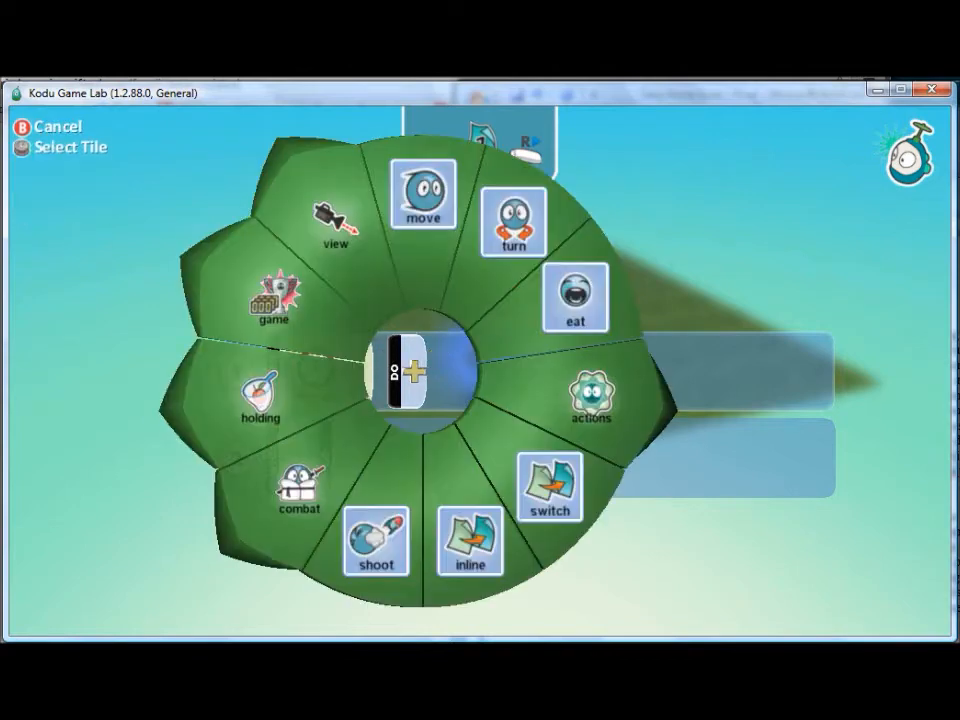
{"action": "left_click", "coordinate": [424, 192]}
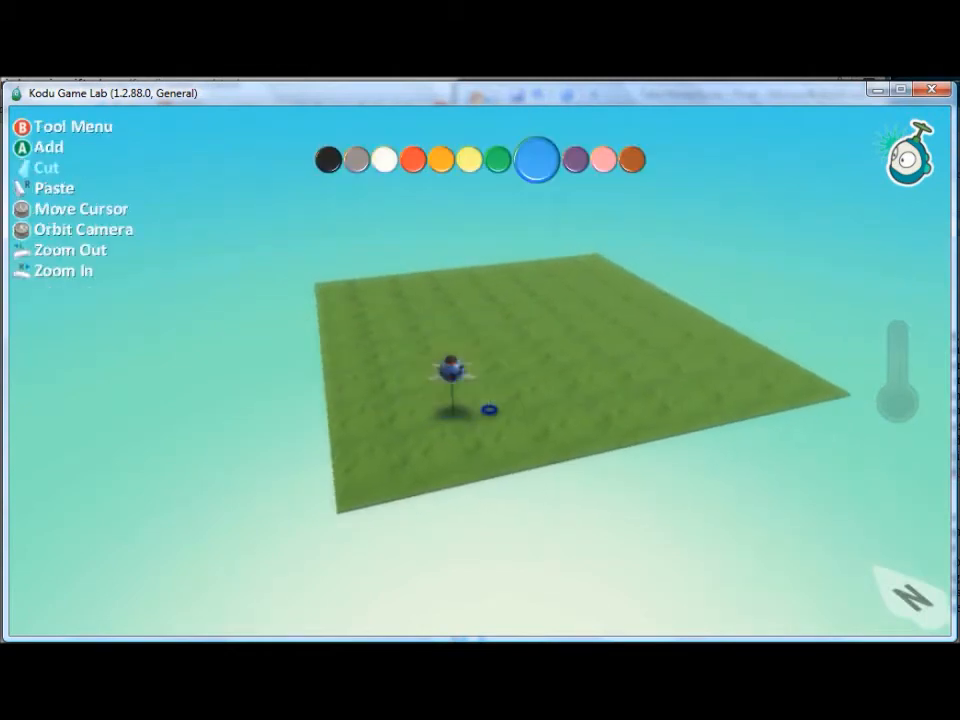
Place a factory building on the terrain near the jet
{"action": "left_click", "coordinate": [450, 376]}
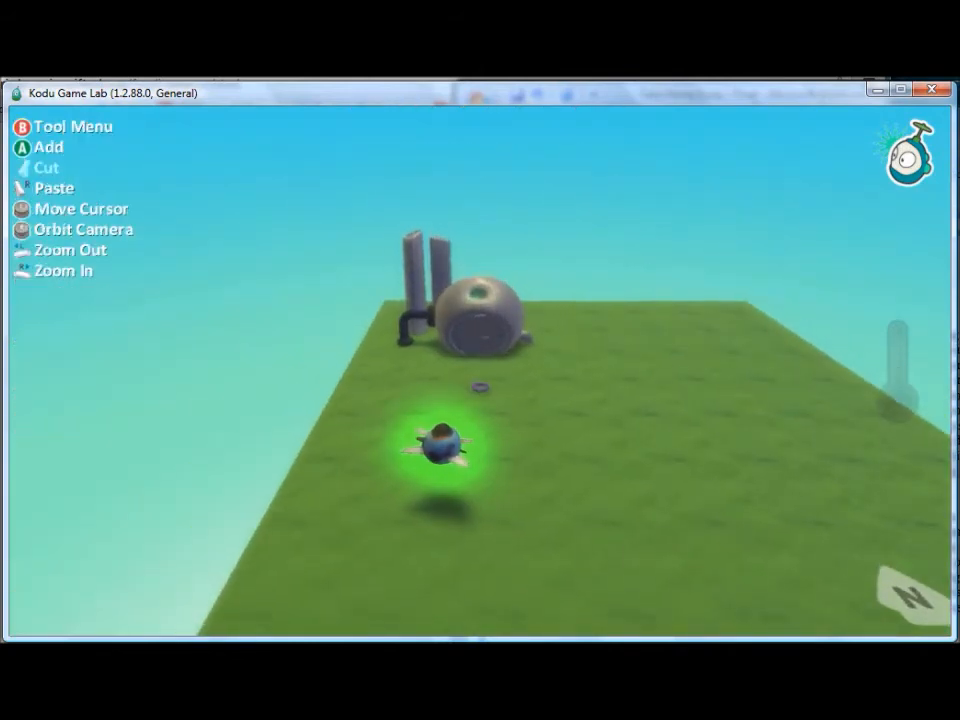
Program the factory's first rule: WHEN timer 3 seconds, DO create
{"action": "left_click", "coordinate": [486, 316]}
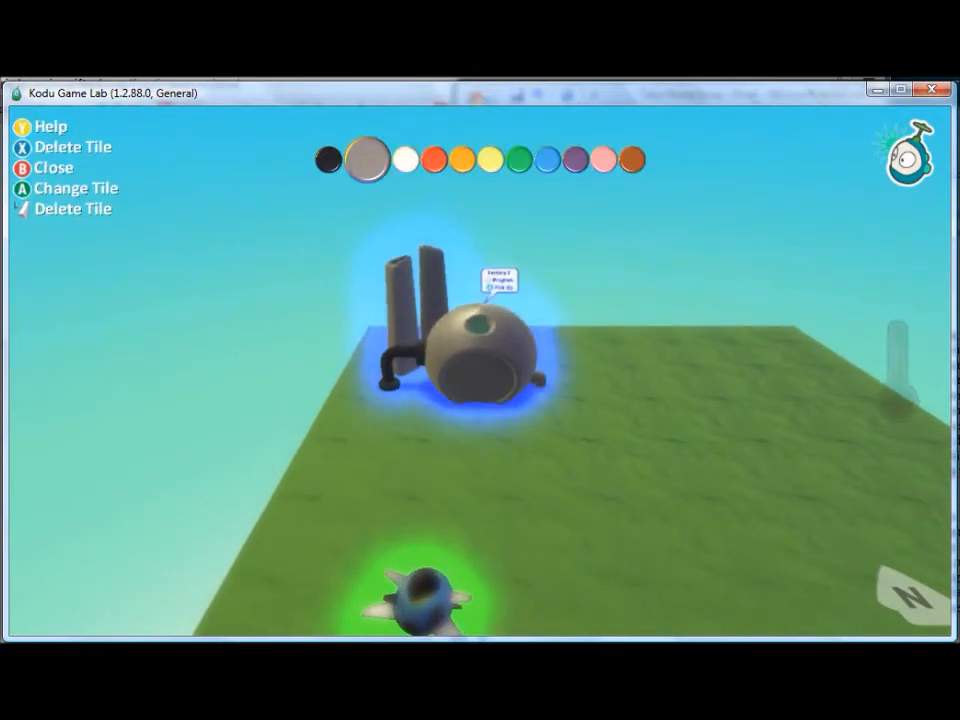
{"action": "left_click", "coordinate": [470, 340]}
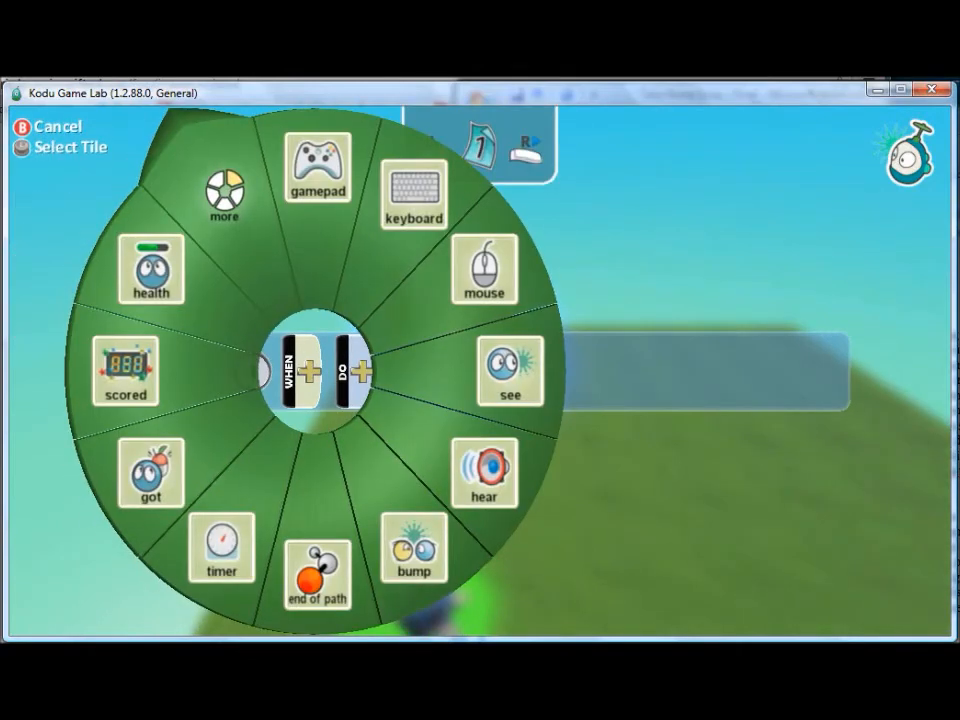
{"action": "left_click", "coordinate": [224, 544]}
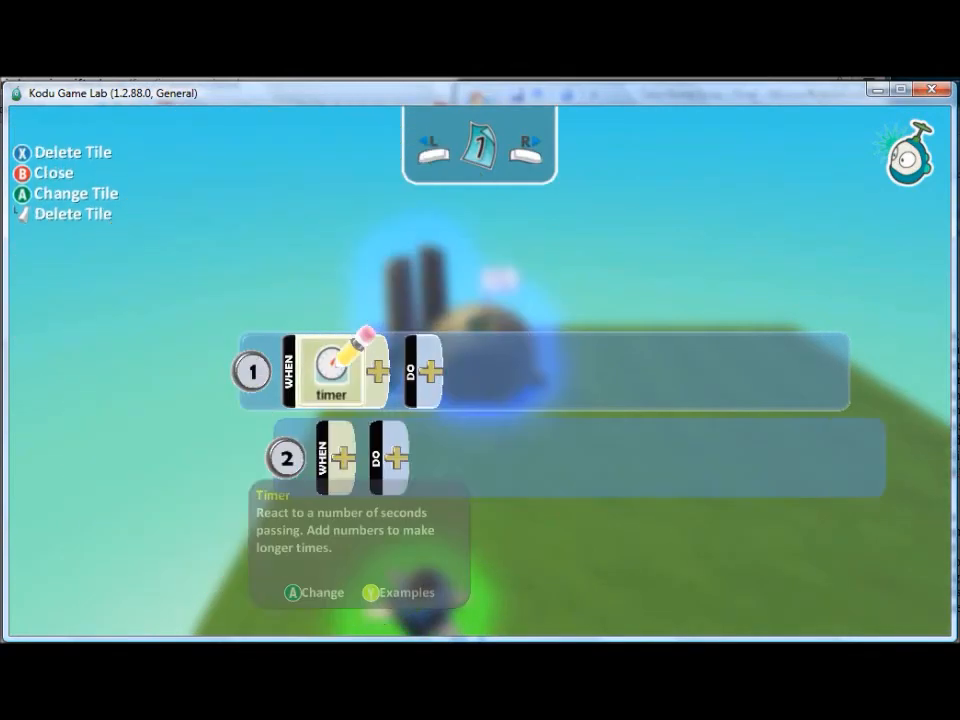
{"action": "left_click", "coordinate": [332, 368]}
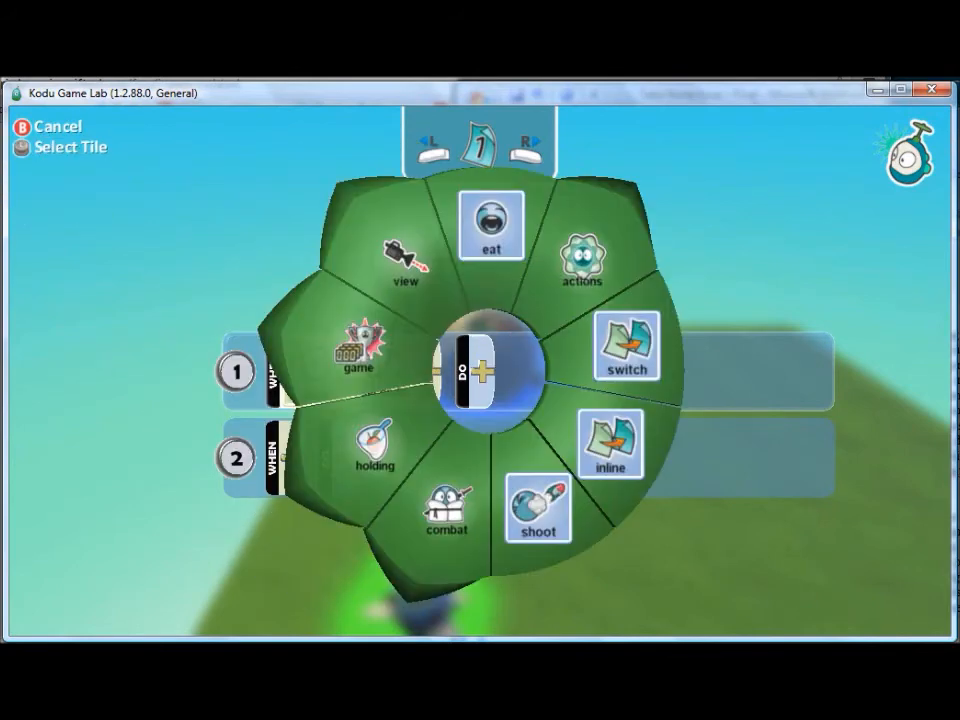
{"action": "left_click", "coordinate": [582, 270]}
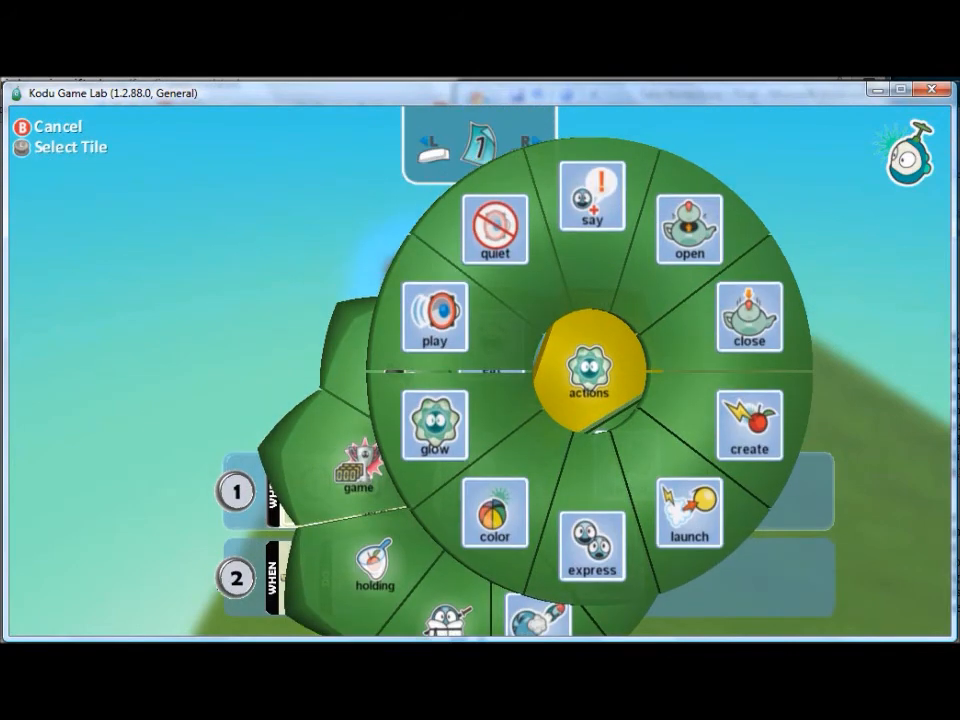
{"action": "left_click", "coordinate": [748, 424]}
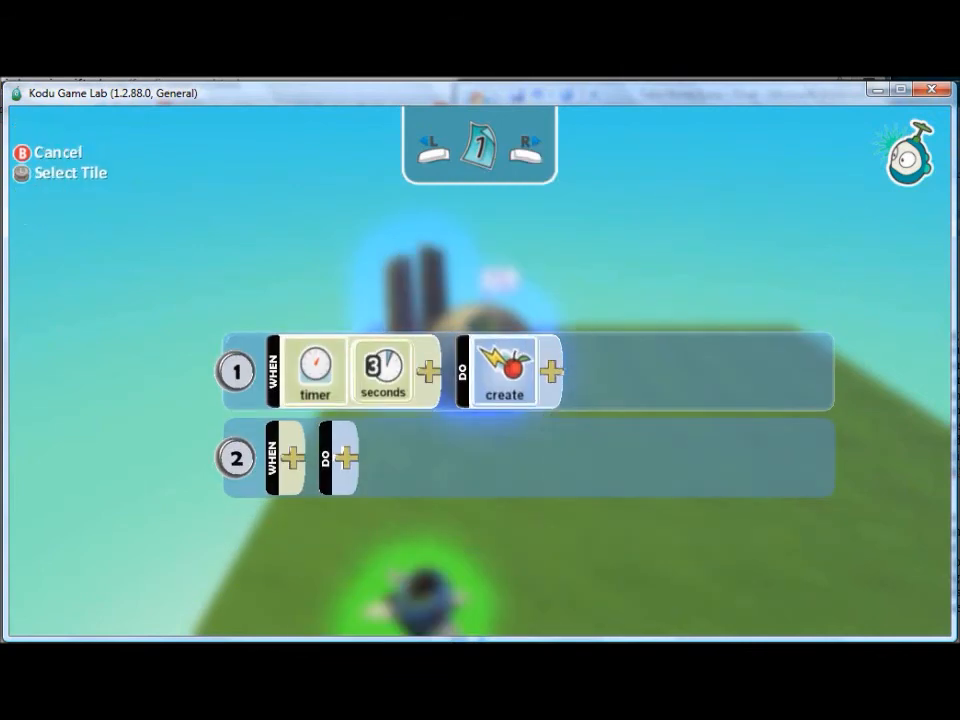
Set the create action's target to Jet 1 from the creatables group
{"action": "left_click", "coordinate": [504, 370]}
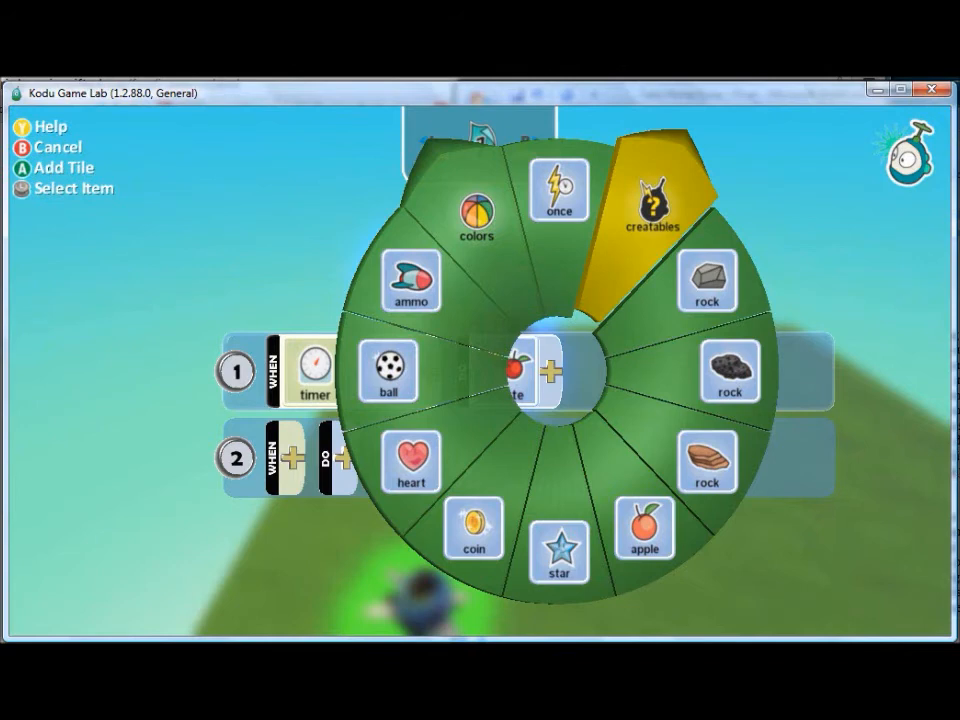
{"action": "left_click", "coordinate": [652, 198]}
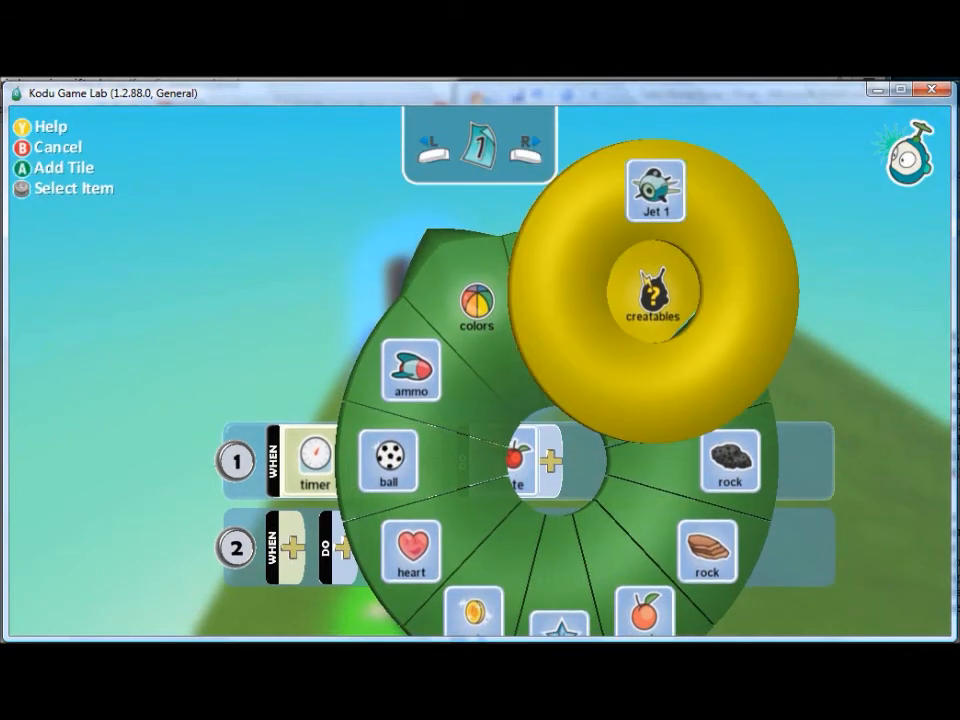
{"action": "left_click", "coordinate": [656, 188]}
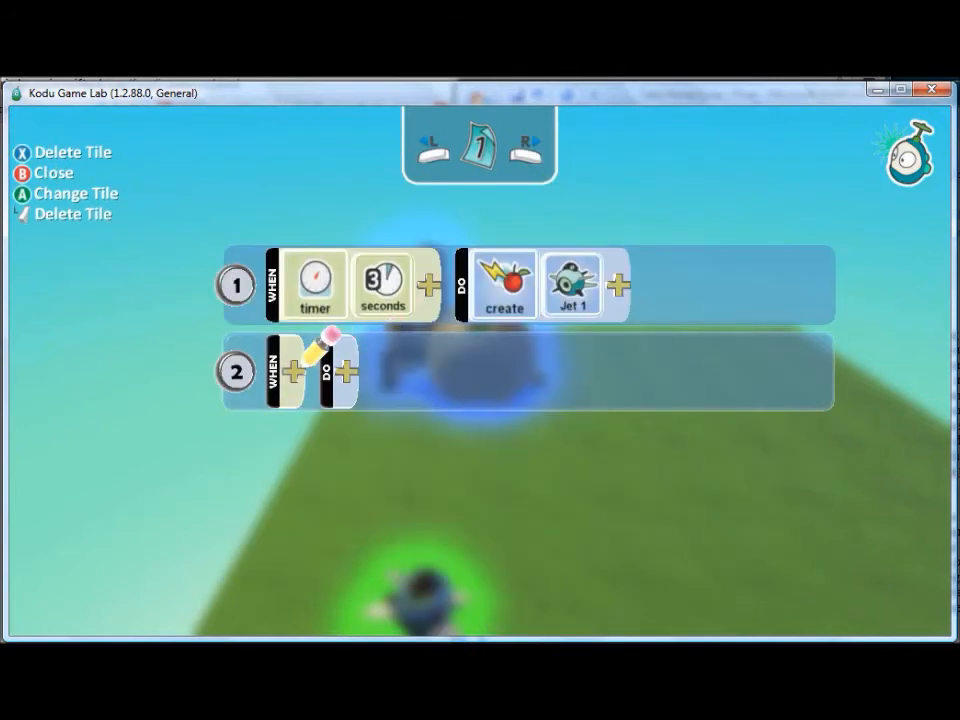
{"action": "mouse_move", "coordinate": [348, 370]}
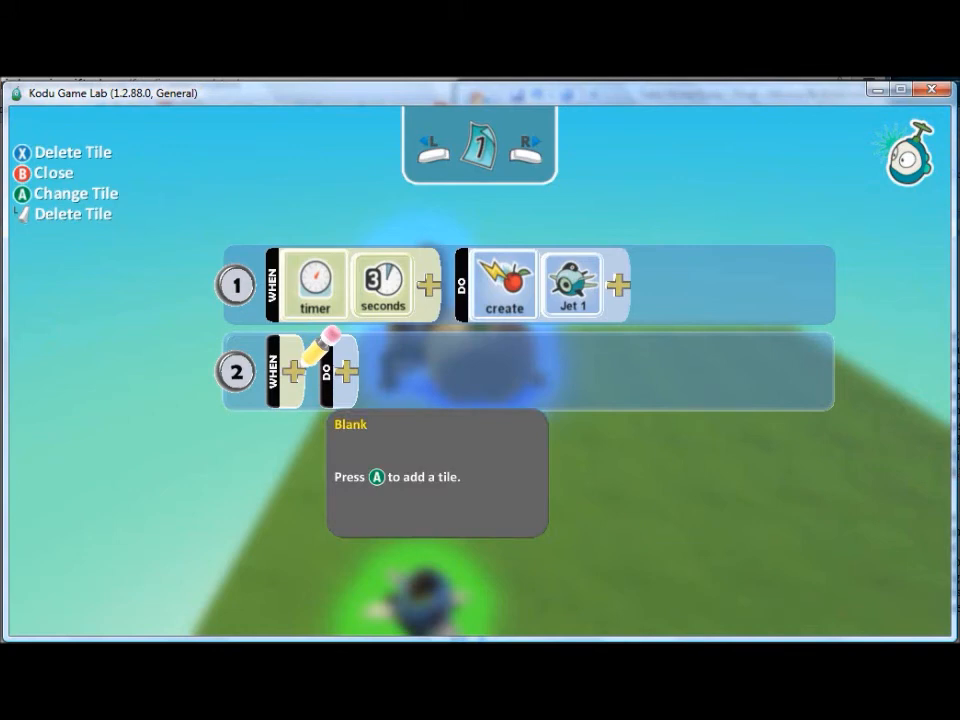